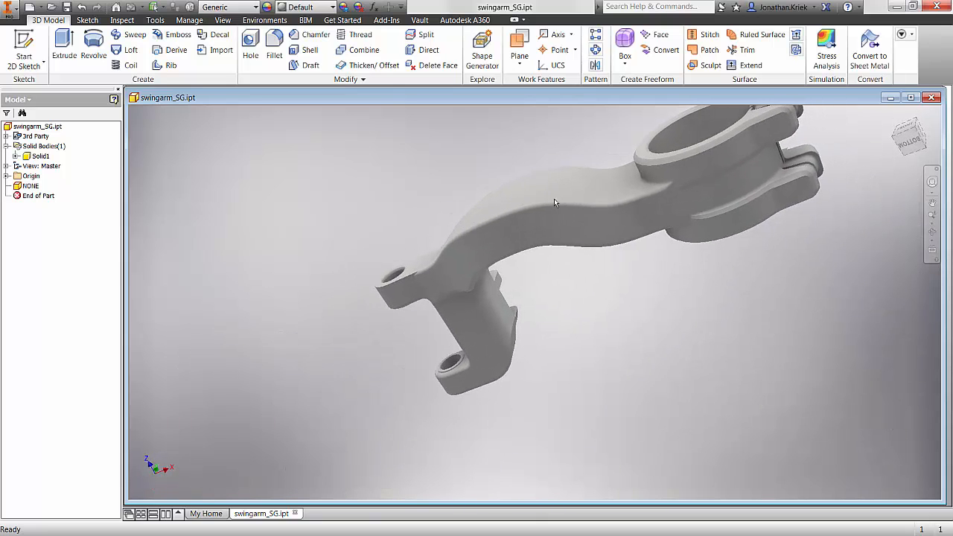
Step: Create a Shape Generator study with PET Plastic as the override material
{"action": "left_click_drag", "start_coordinate": [554, 203], "coordinate": [544, 207]}
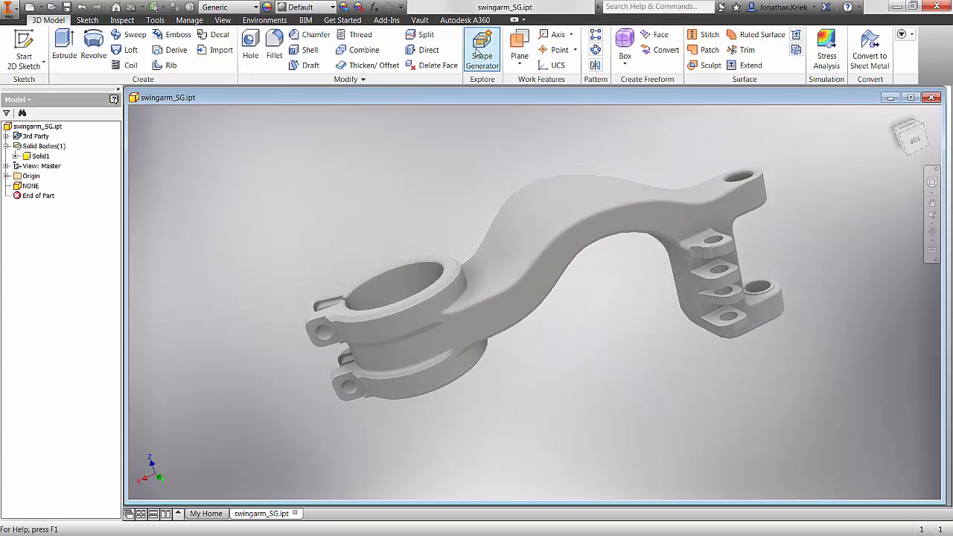
{"action": "left_click", "coordinate": [482, 48]}
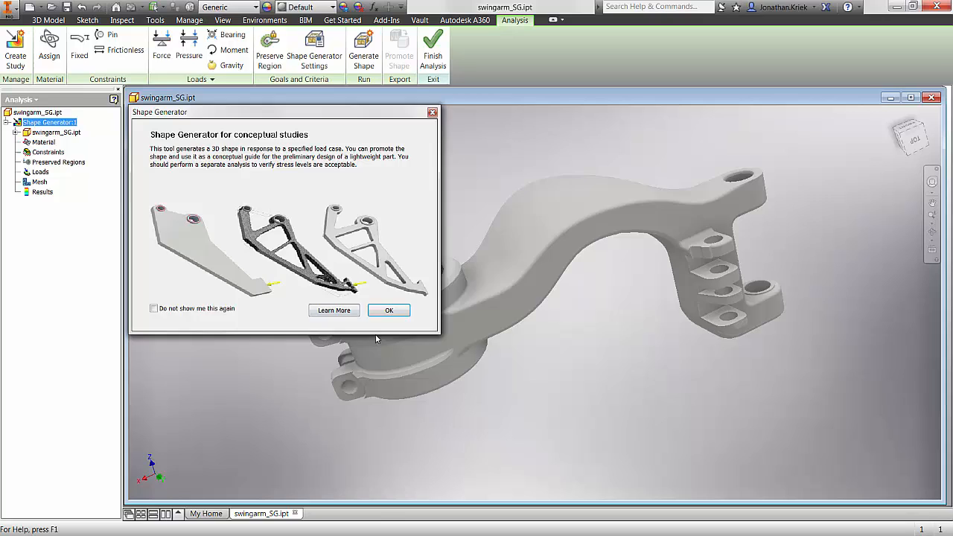
{"action": "left_click", "coordinate": [388, 309]}
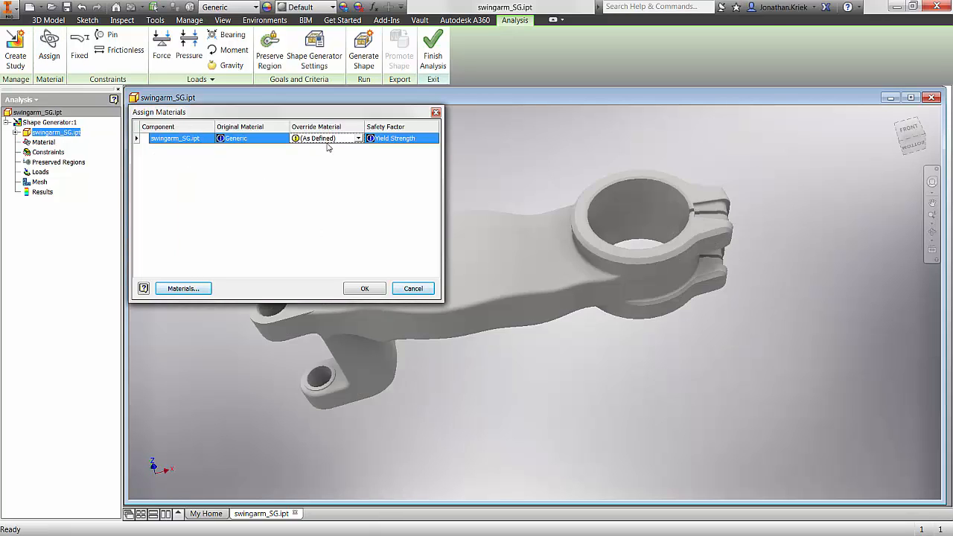
{"action": "left_click", "coordinate": [358, 138]}
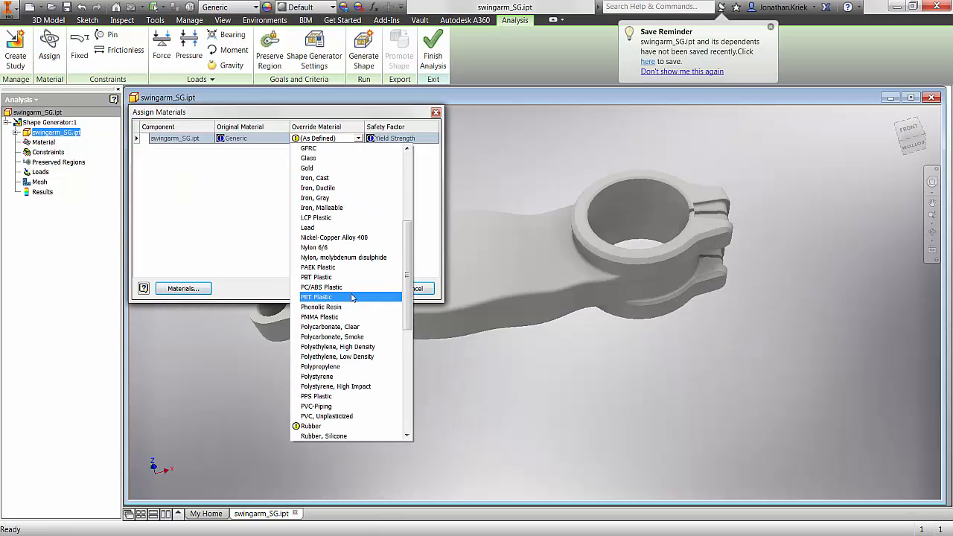
{"action": "left_click", "coordinate": [320, 137]}
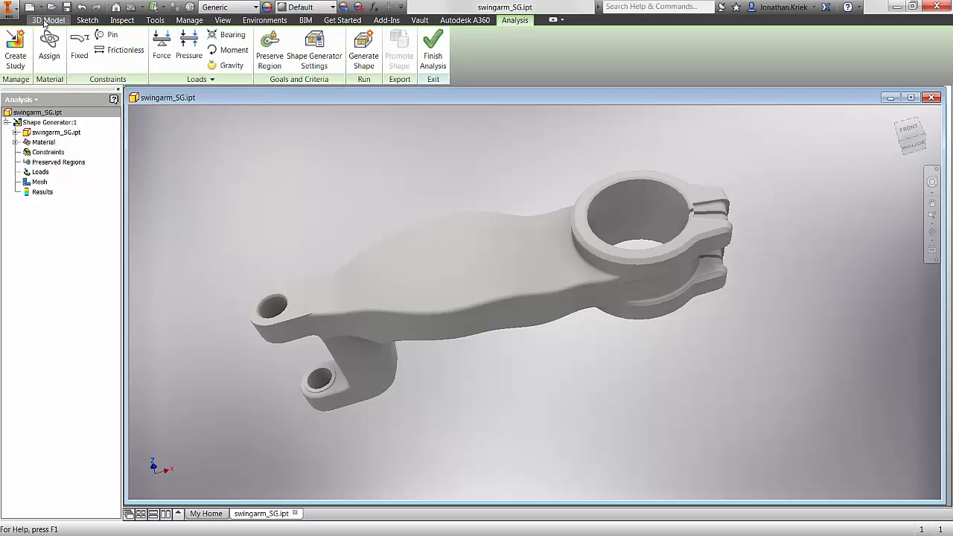
Step: Fix the swingarm's small end hole and begin a force load
{"action": "left_click", "coordinate": [79, 45]}
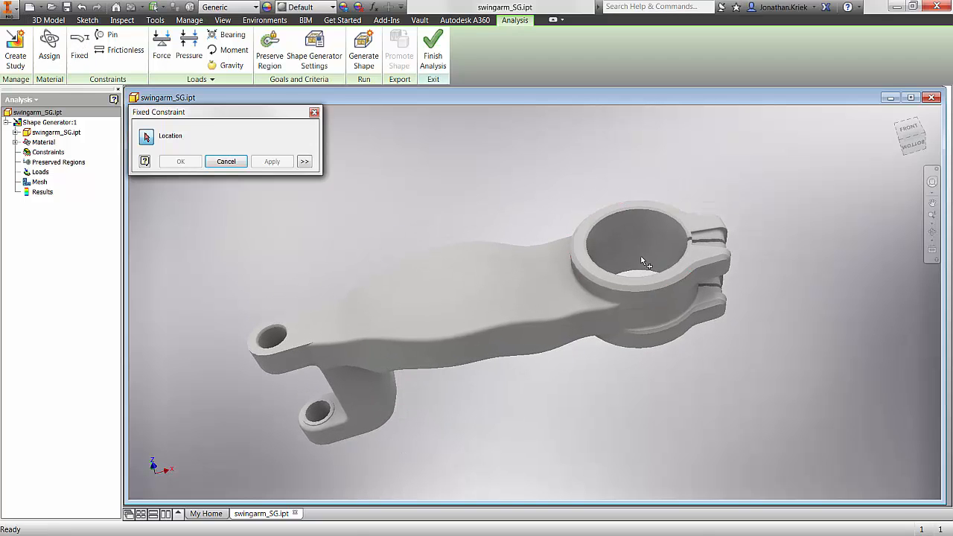
{"action": "left_click", "coordinate": [279, 349]}
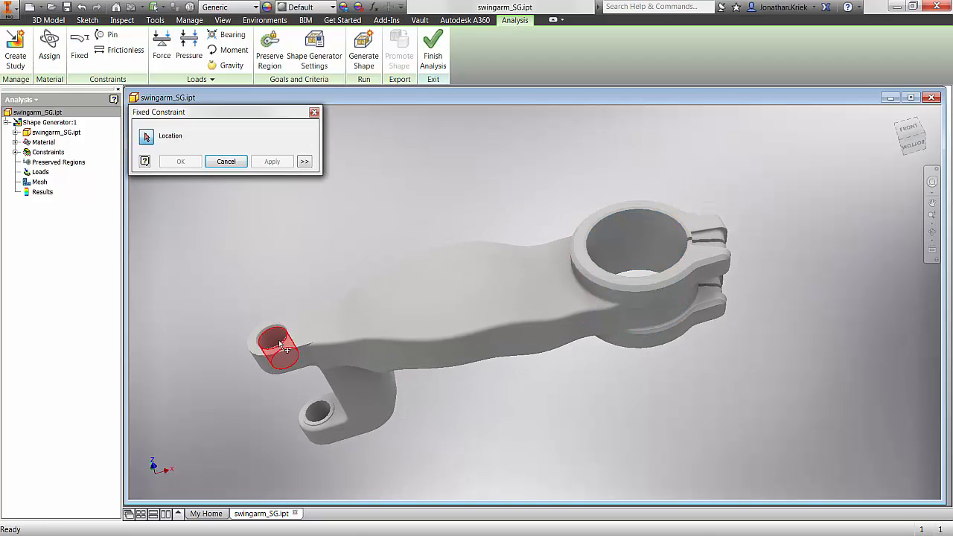
{"action": "left_click", "coordinate": [226, 162]}
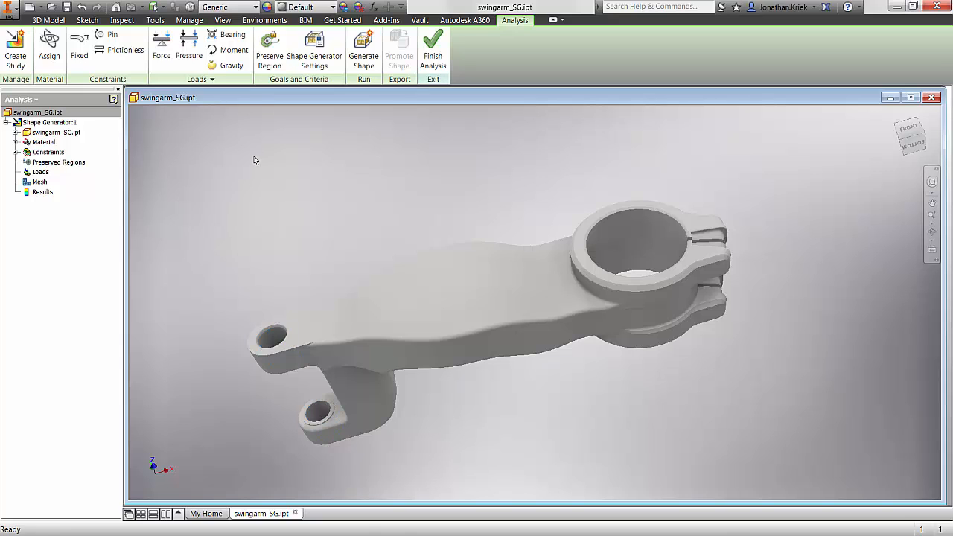
{"action": "left_click", "coordinate": [161, 44]}
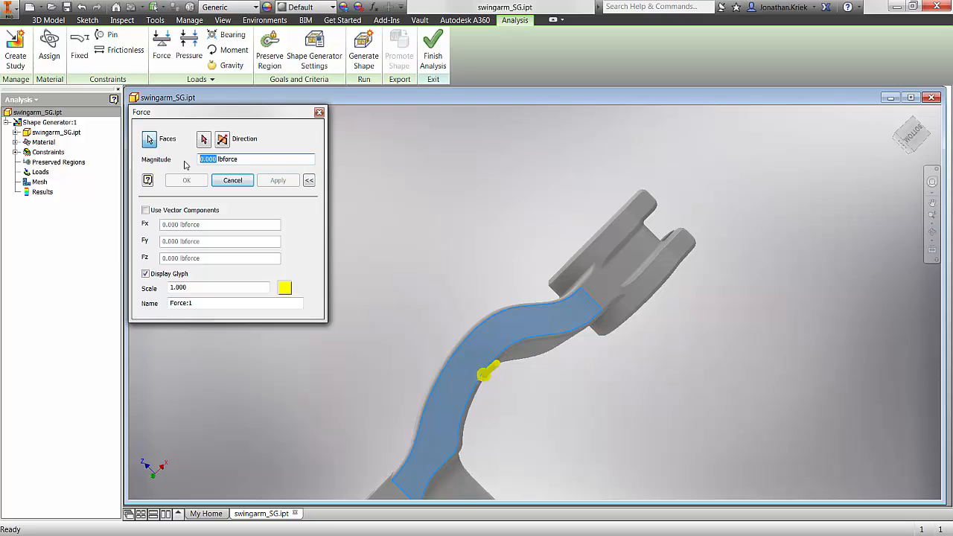
Step: Apply a force to the arm face and add a second force load
{"action": "left_click", "coordinate": [232, 180]}
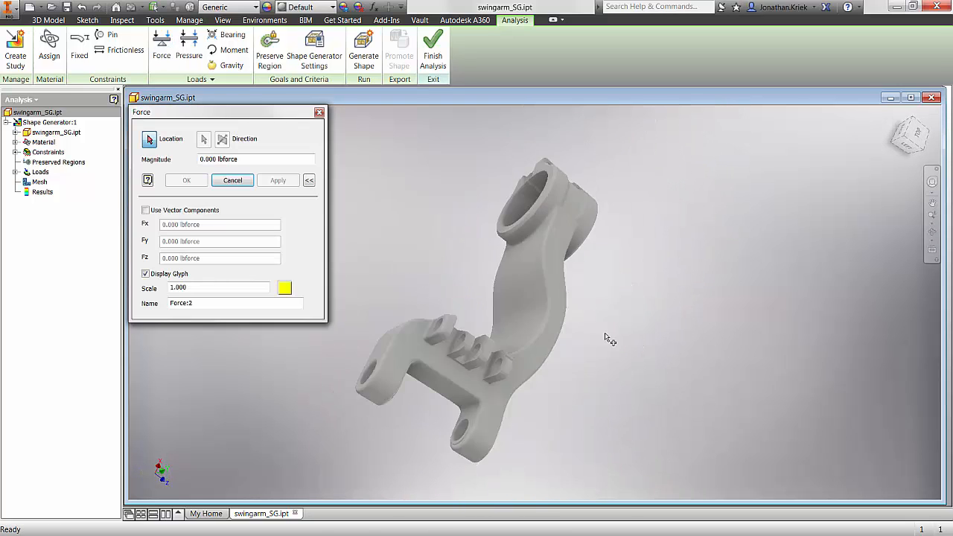
{"action": "left_click", "coordinate": [484, 312]}
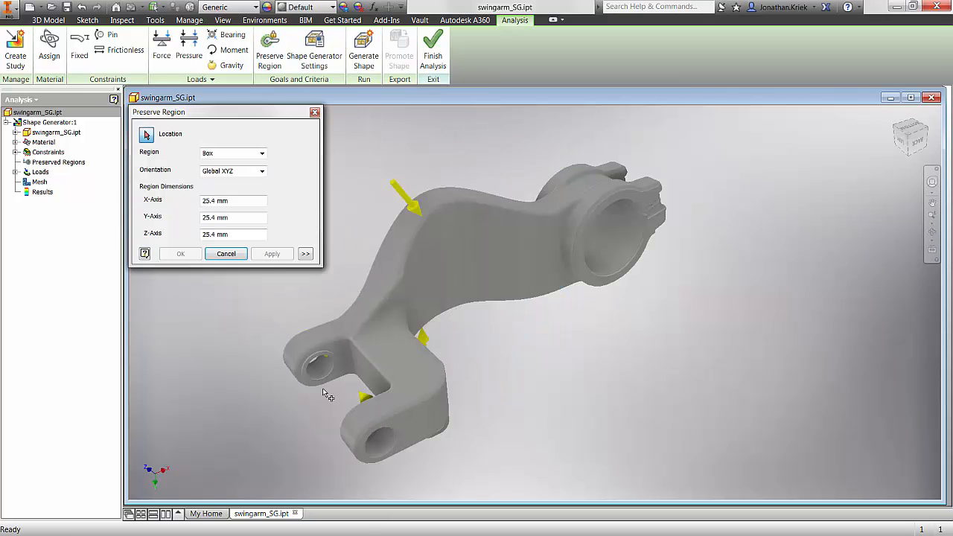
Step: Place a preserved region on the swingarm
{"action": "left_click", "coordinate": [325, 331]}
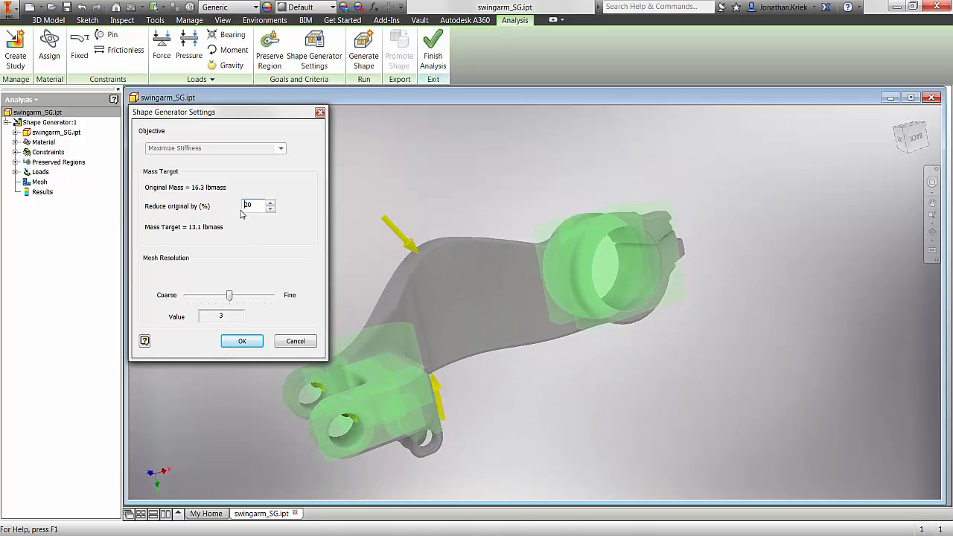
Step: Set a 15% mass reduction target and finish the shape study
{"action": "type", "text": "15"}
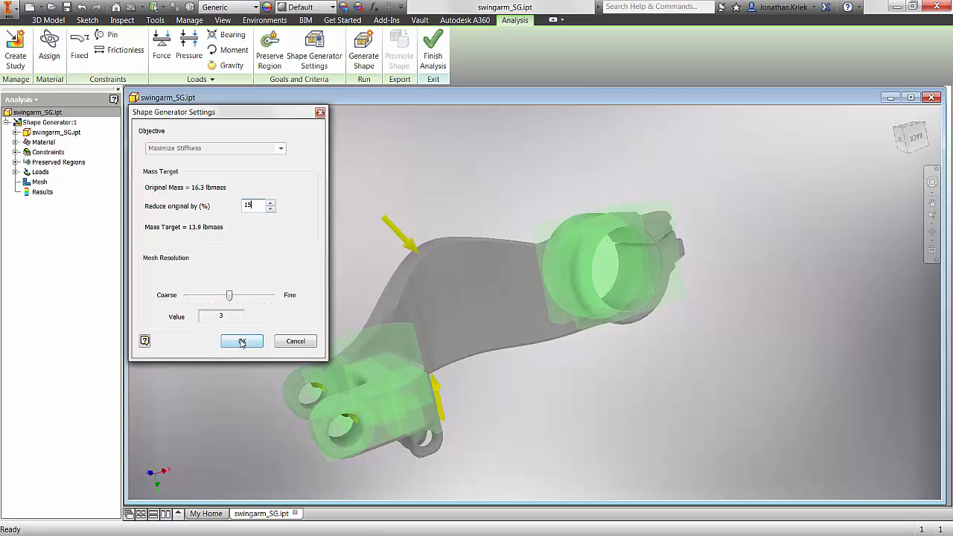
{"action": "left_click", "coordinate": [241, 341]}
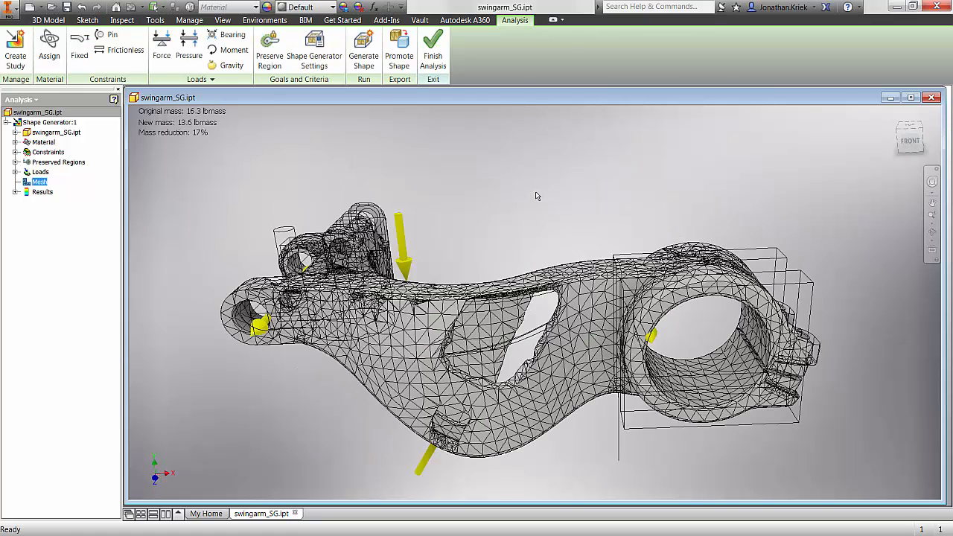
{"action": "left_click", "coordinate": [399, 48]}
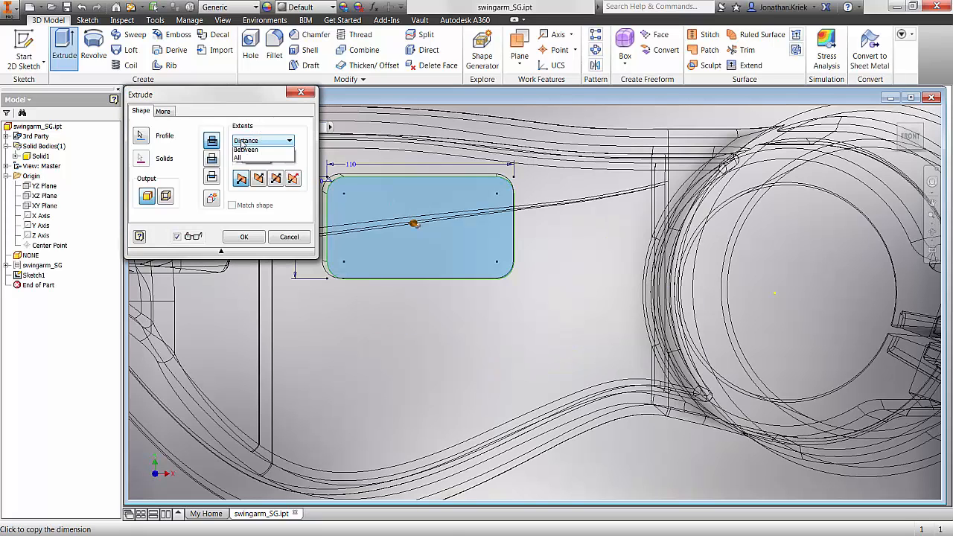
Step: Cut the rounded rectangle through all of the swingarm and view it shaded
{"action": "left_click", "coordinate": [243, 236]}
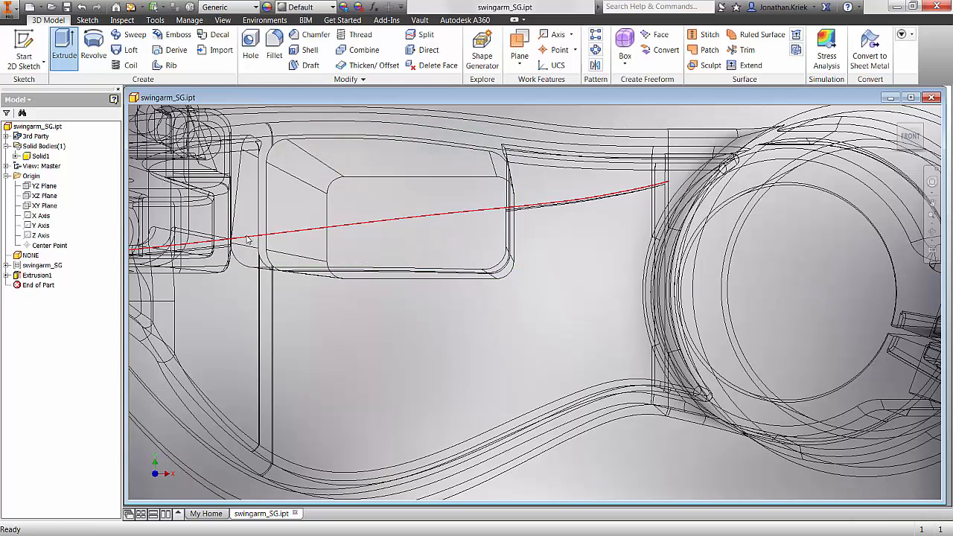
{"action": "left_click", "coordinate": [222, 20]}
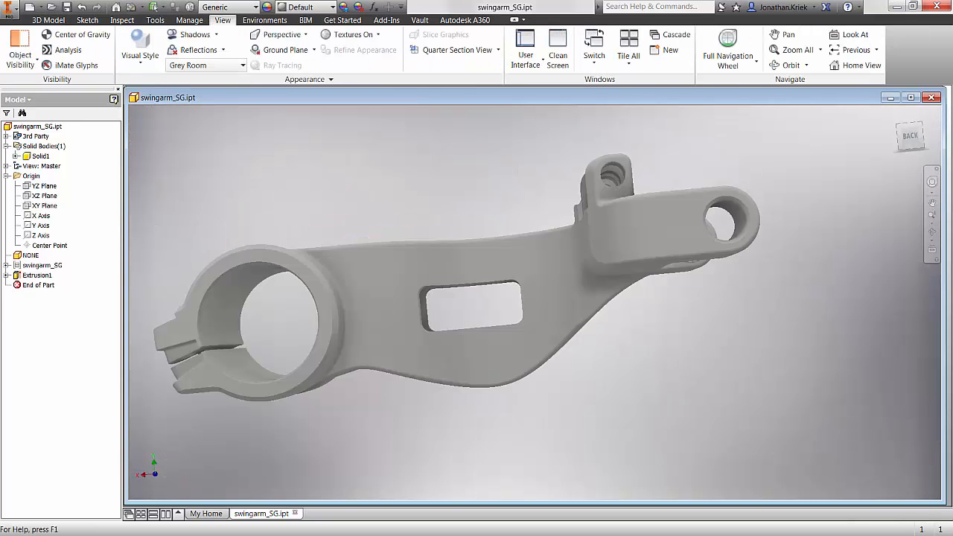